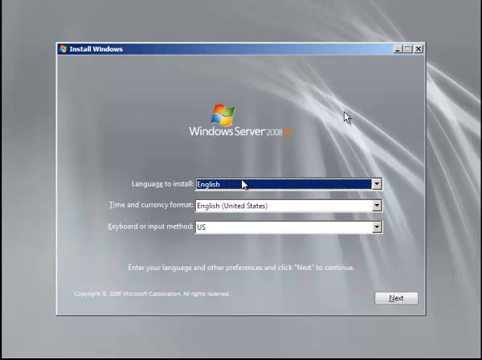
mouse_move(276, 188)
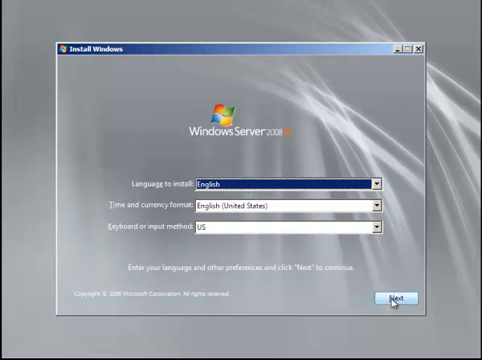
Step: Accept English language, English (United States) formats and US keyboard, and continue
click(400, 296)
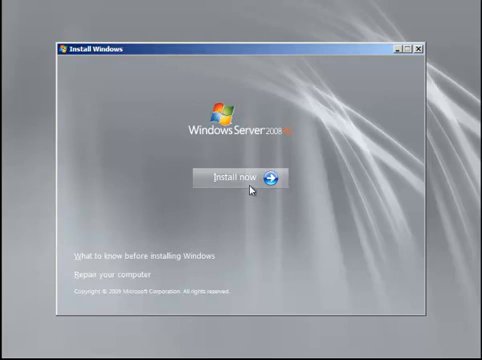
Step: Begin the installation with Install now, reaching the Standard edition license terms
click(240, 176)
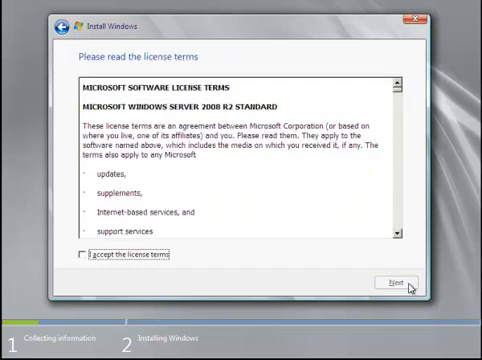
mouse_move(408, 92)
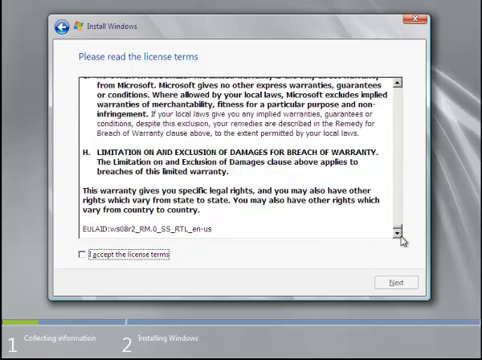
Step: Tick 'I accept the license terms' and continue to the installation type choice
click(84, 258)
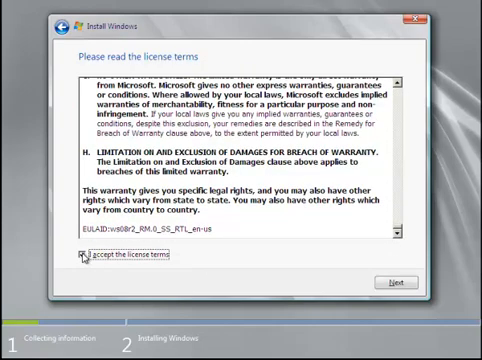
click(400, 276)
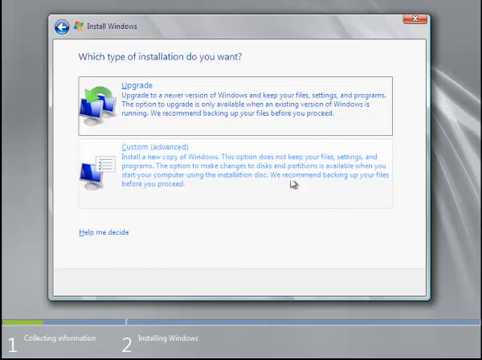
mouse_move(236, 78)
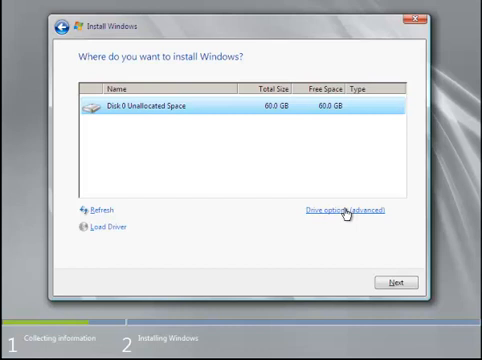
Step: Show Drive options (advanced) and install Windows onto Disk 0's 60 GB unallocated space
click(338, 210)
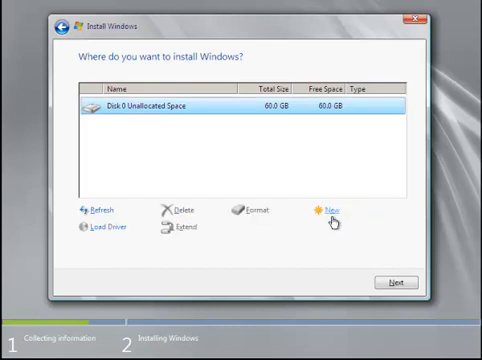
mouse_move(256, 212)
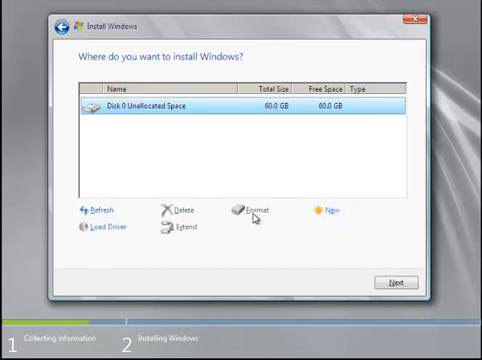
mouse_move(188, 234)
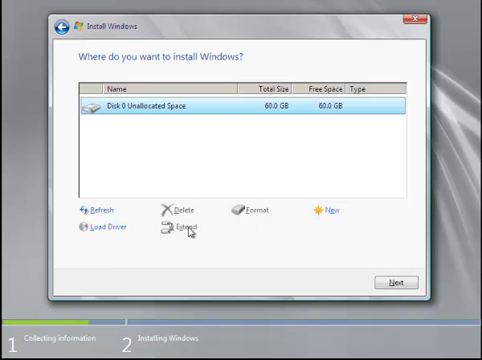
mouse_move(96, 210)
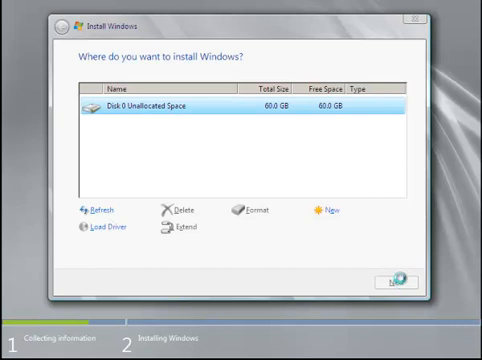
click(400, 280)
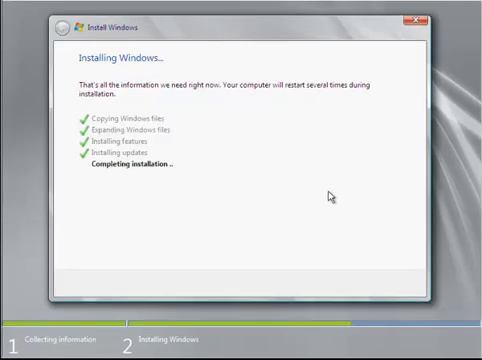
mouse_move(332, 192)
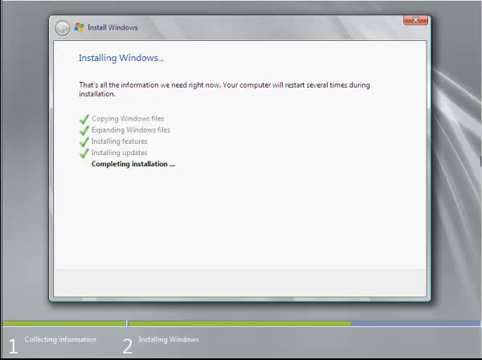
mouse_move(8, 136)
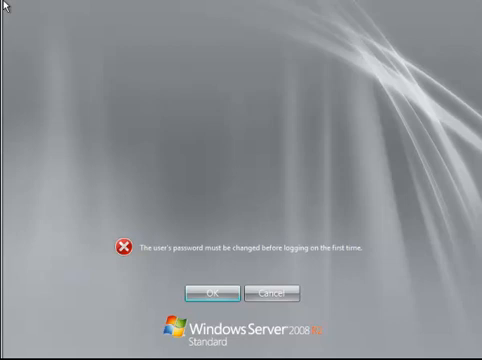
mouse_move(464, 224)
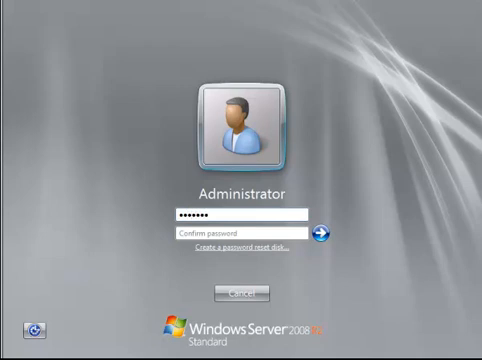
Step: Submit the Administrator password, dismiss the complexity error, and submit a stronger password that is accepted
text(•)
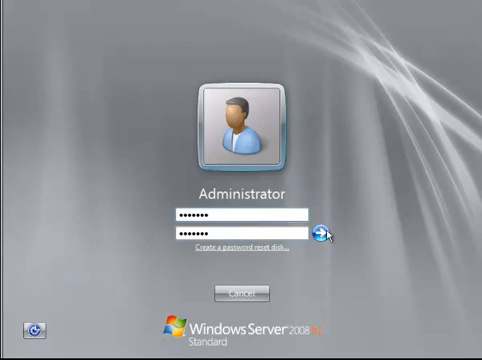
click(320, 232)
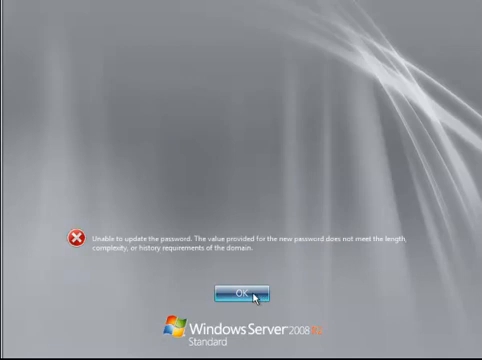
click(236, 292)
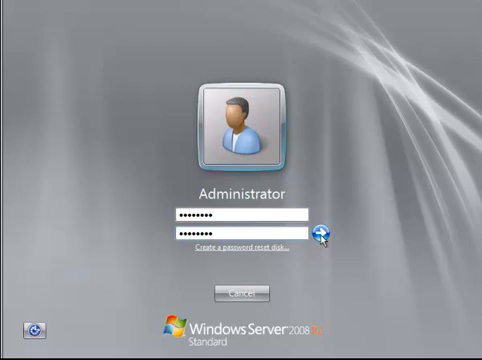
click(324, 232)
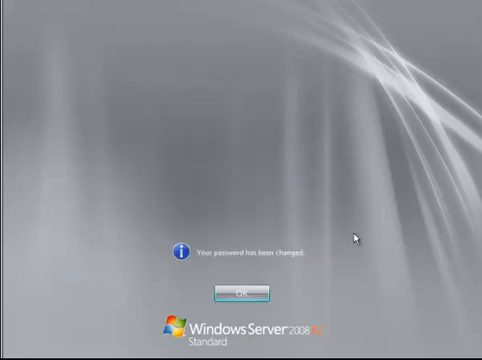